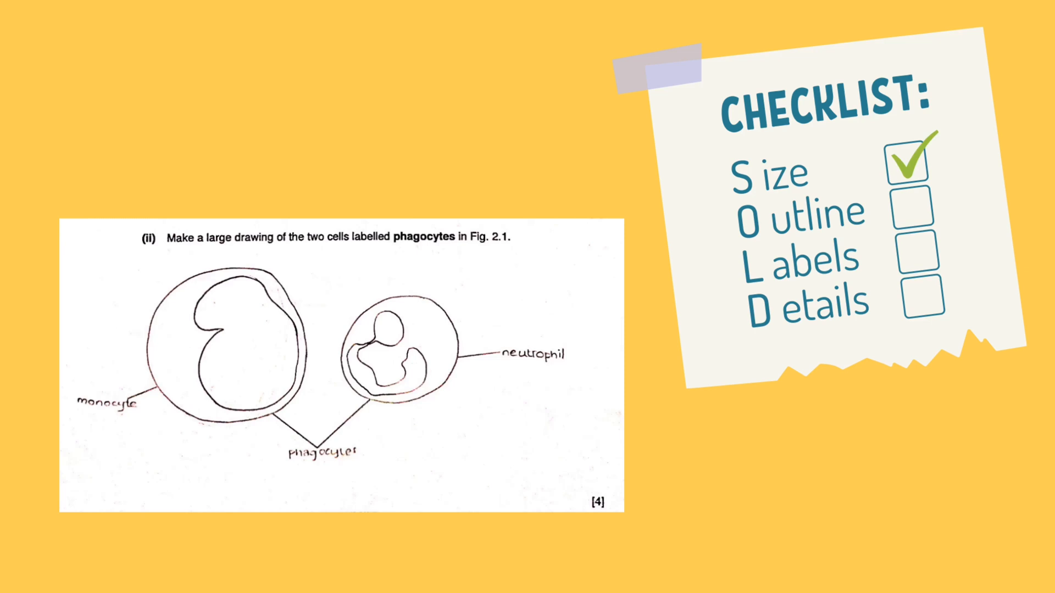
pyautogui.click(915, 211)
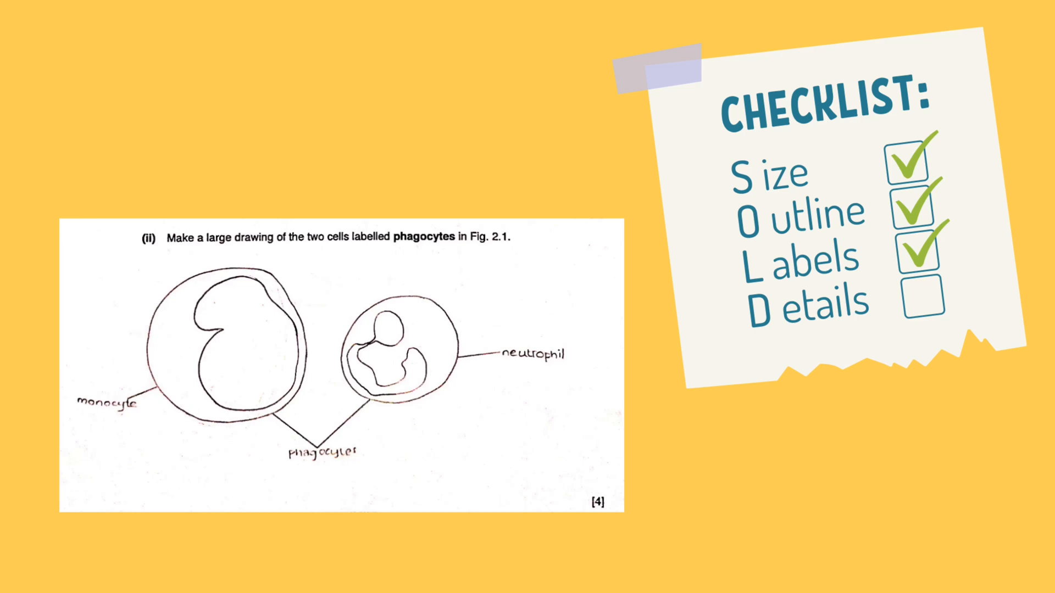
pyautogui.click(926, 301)
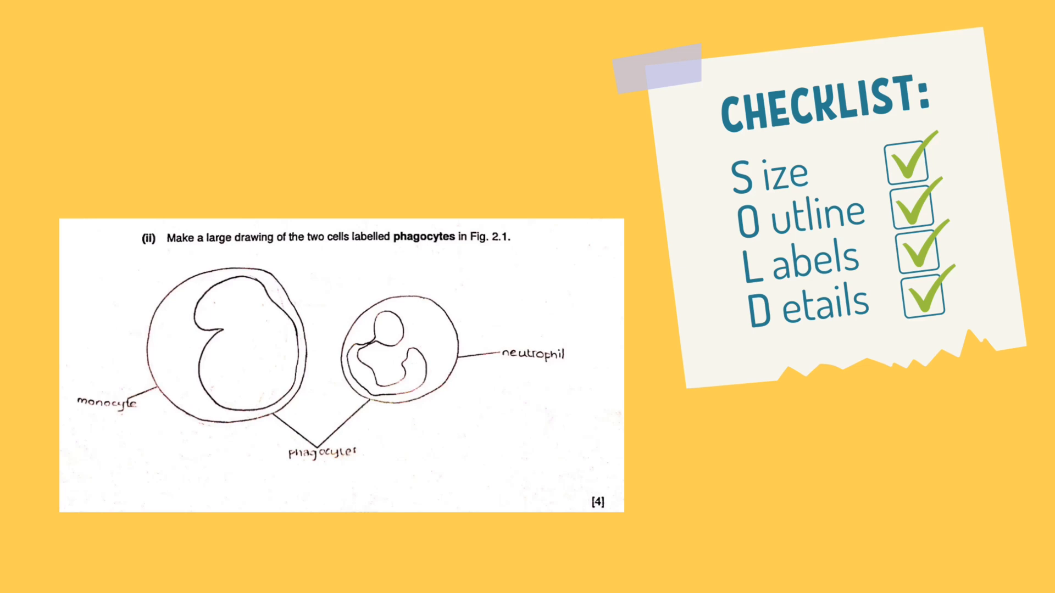
pyautogui.moveTo(575, 477); pyautogui.dragTo(629, 518)
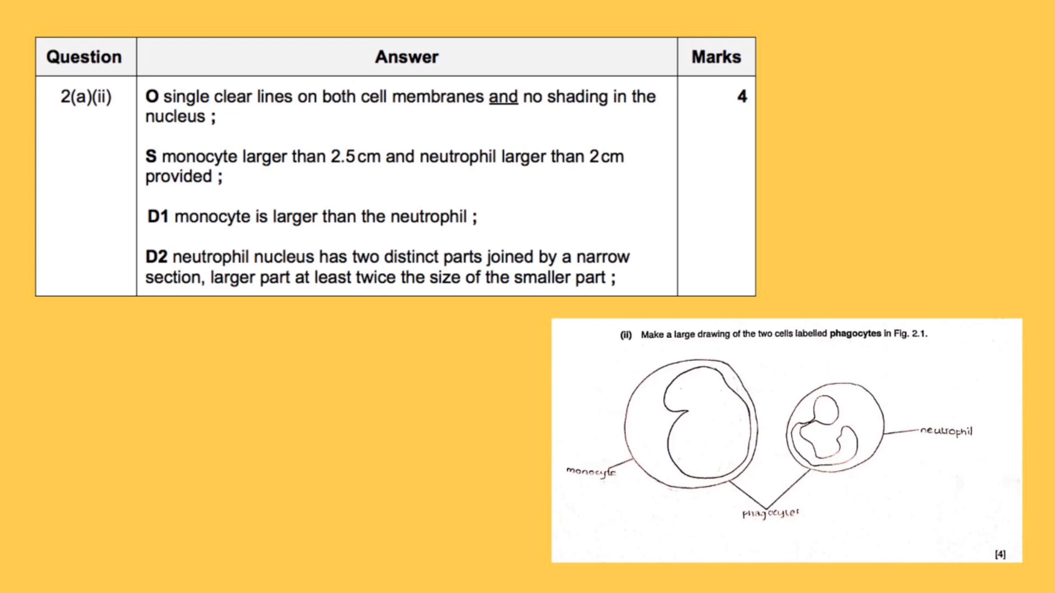
pyautogui.scroll(-3)
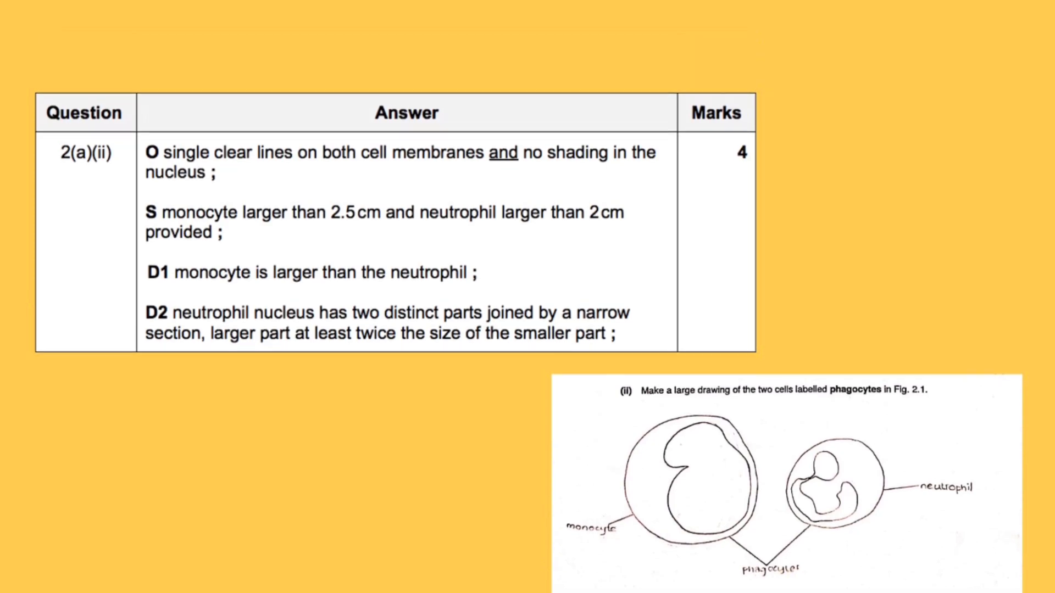